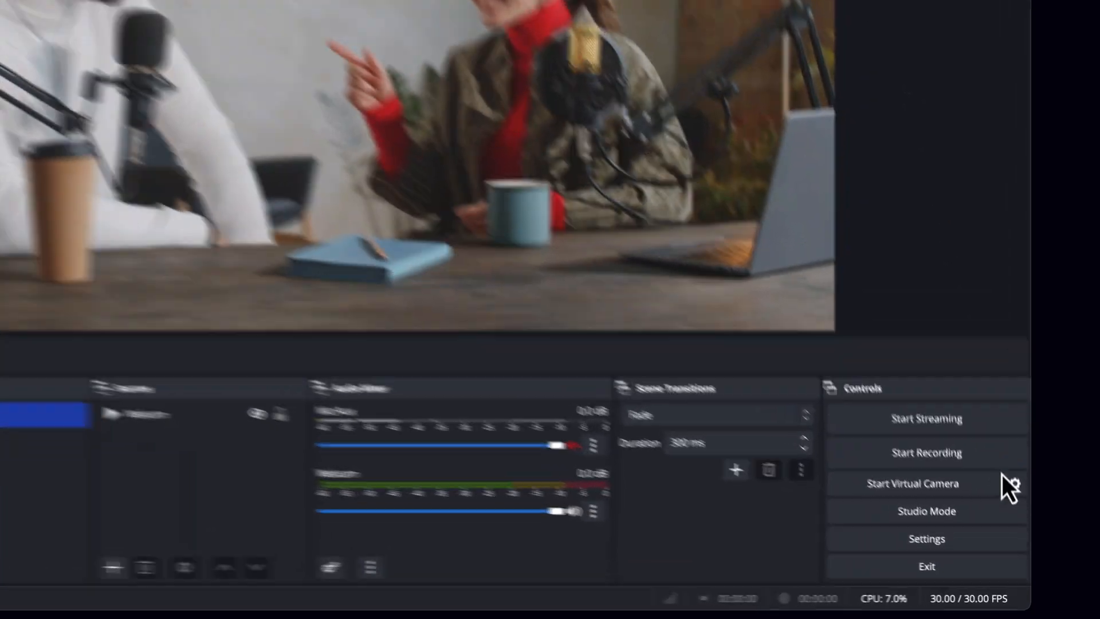
# Step: Open OBS Settings on the Stream page to browse streaming services
pyautogui.click(926, 538)
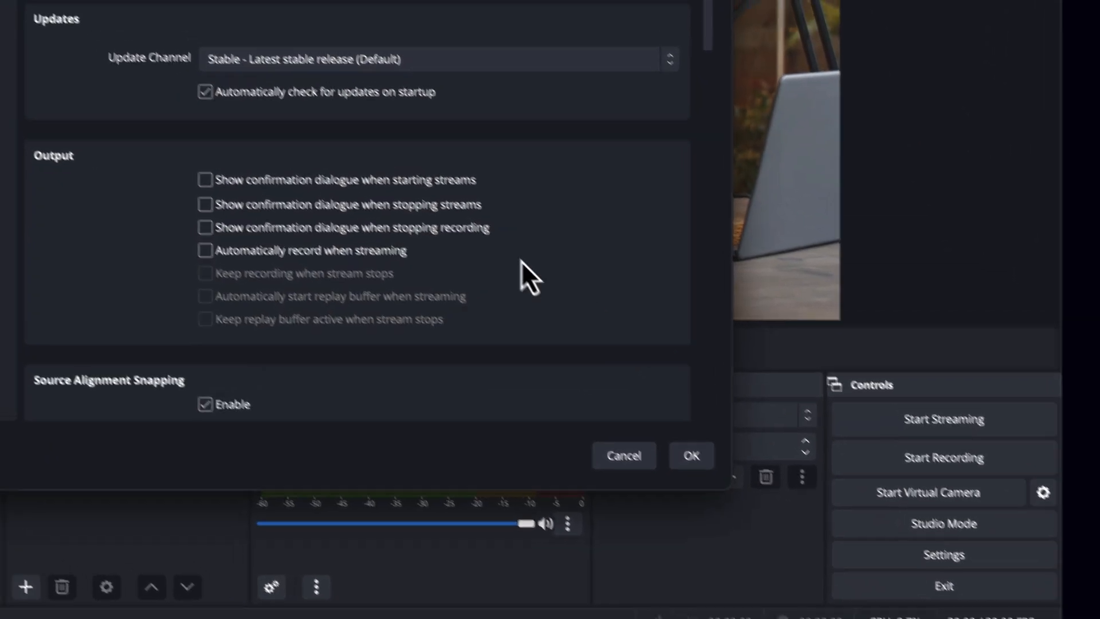
pyautogui.click(175, 111)
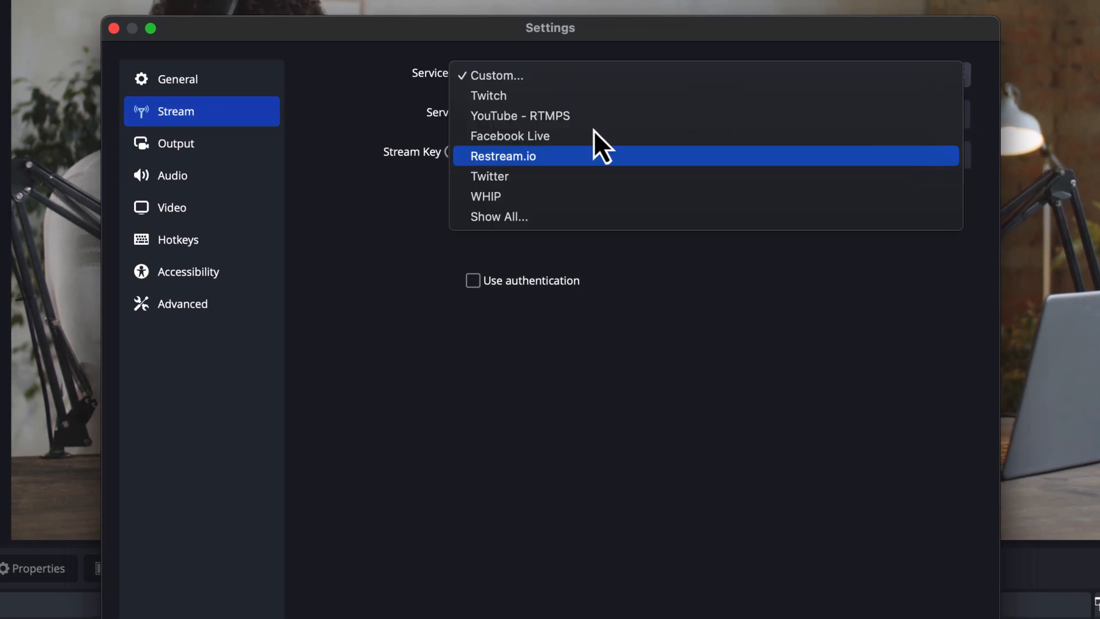
# Step: Select Restream.io as the service and log in to the Restream account
pyautogui.click(502, 156)
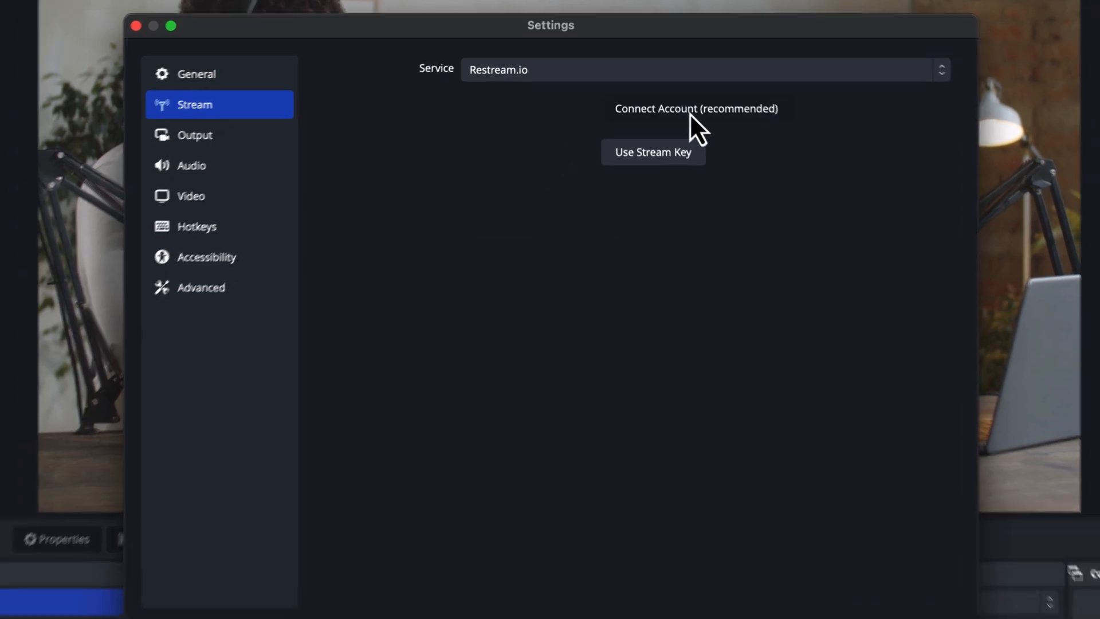
pyautogui.click(695, 108)
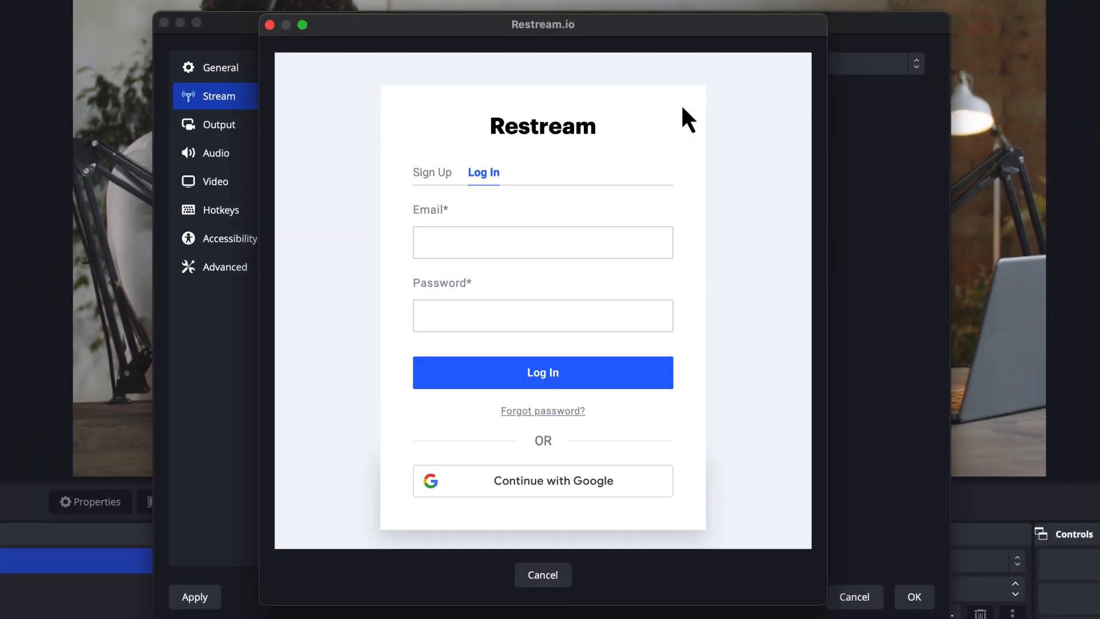
pyautogui.click(543, 373)
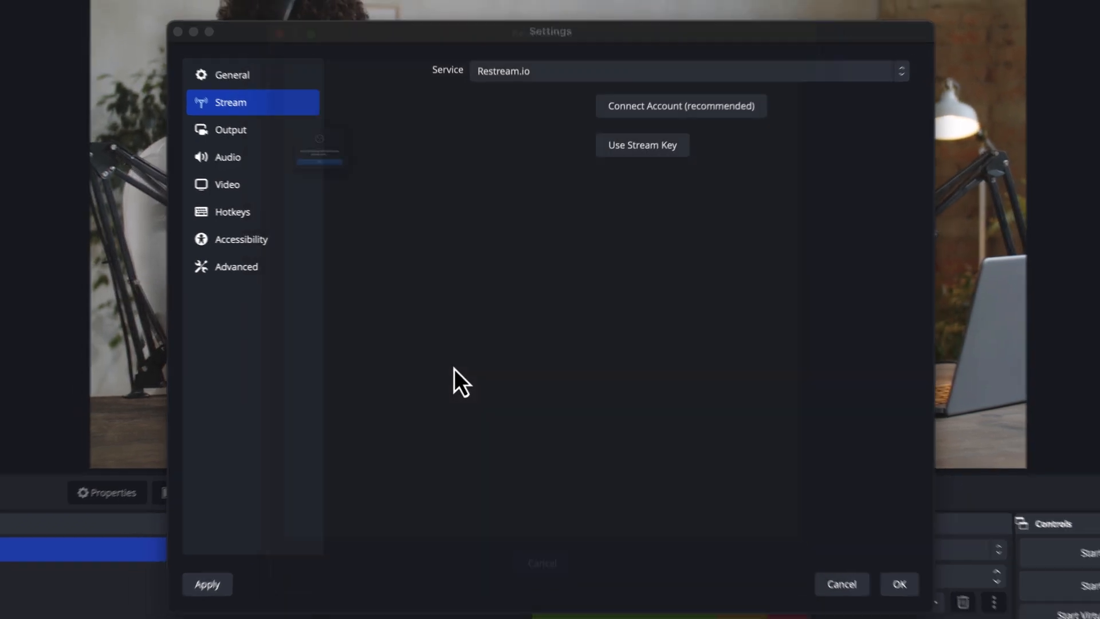
# Step: Close Settings so the Restream Channels and Chat docks show two channels
pyautogui.click(899, 584)
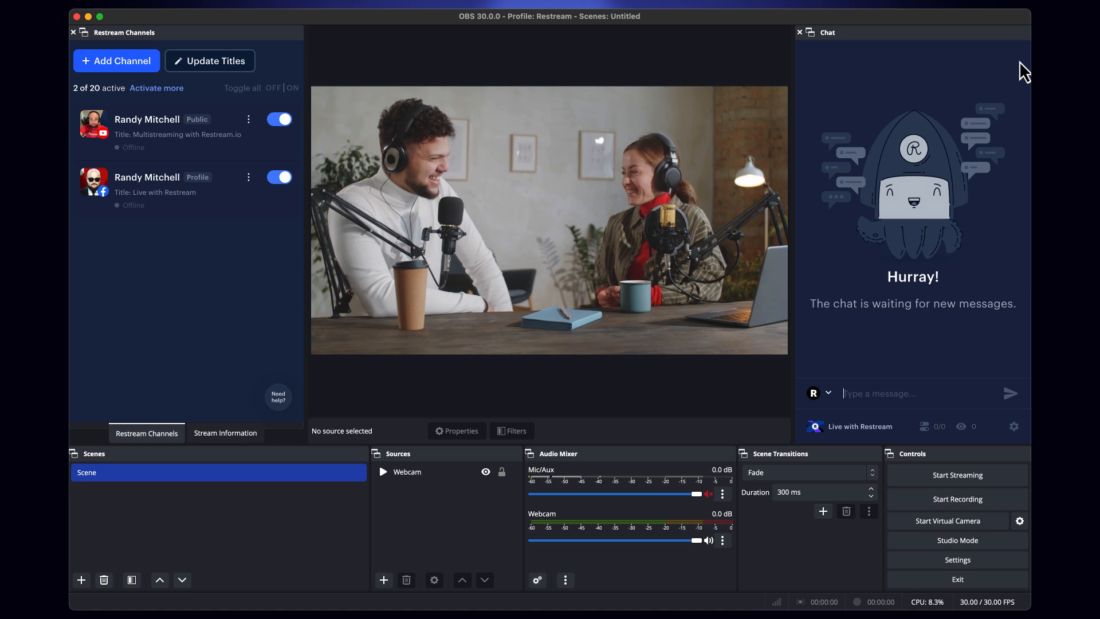
pyautogui.click(226, 433)
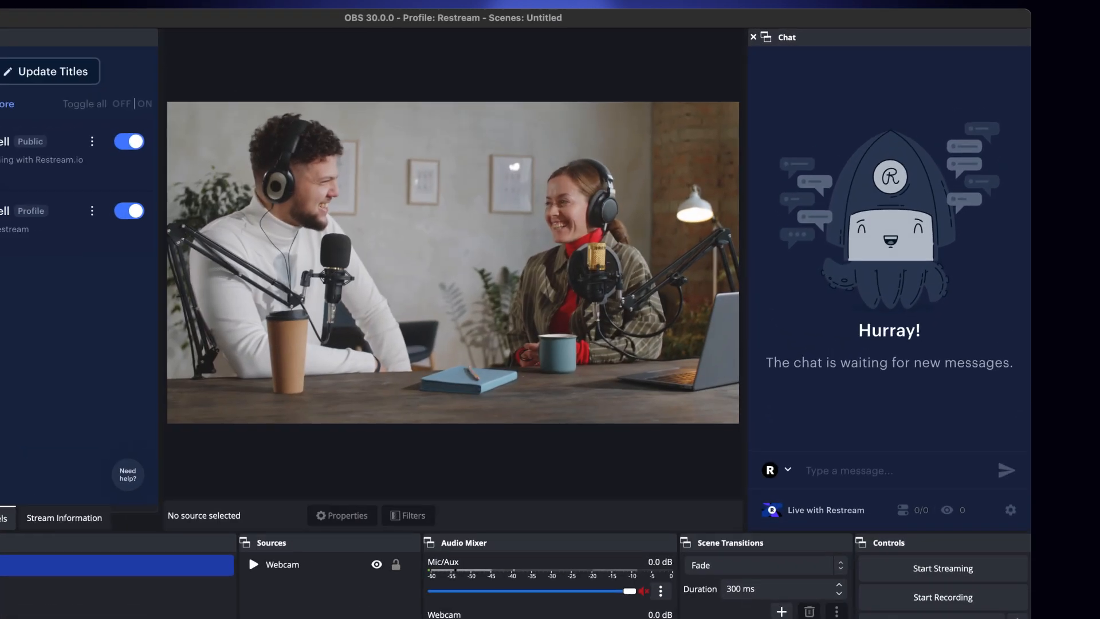
# Step: Copy the embed chat URL from the Chat dock's Embed in stream settings
pyautogui.click(1009, 510)
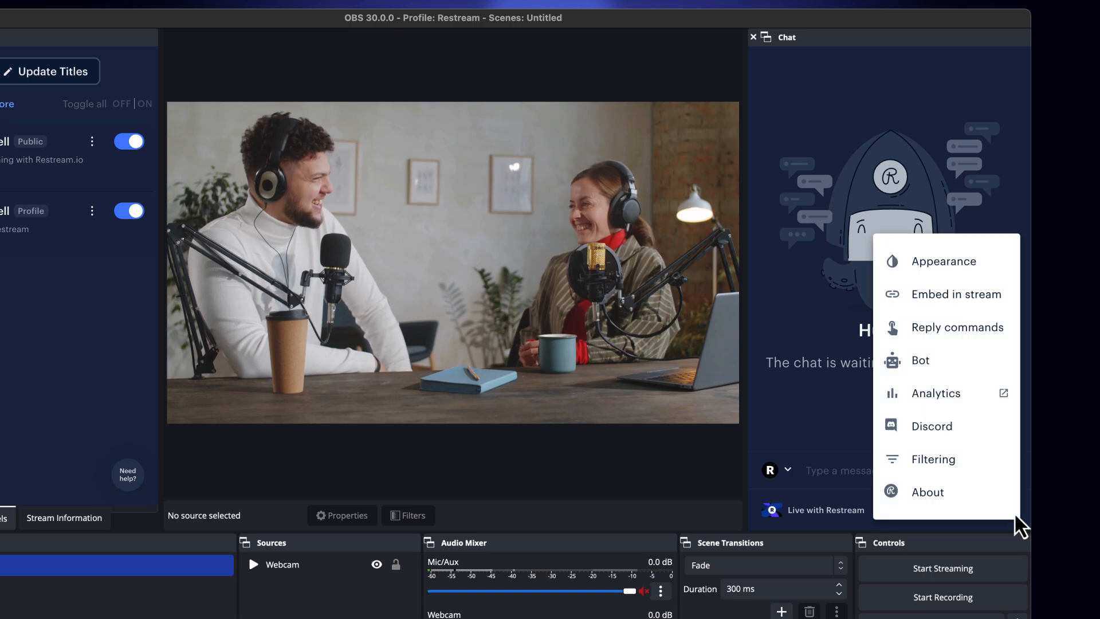
pyautogui.click(956, 293)
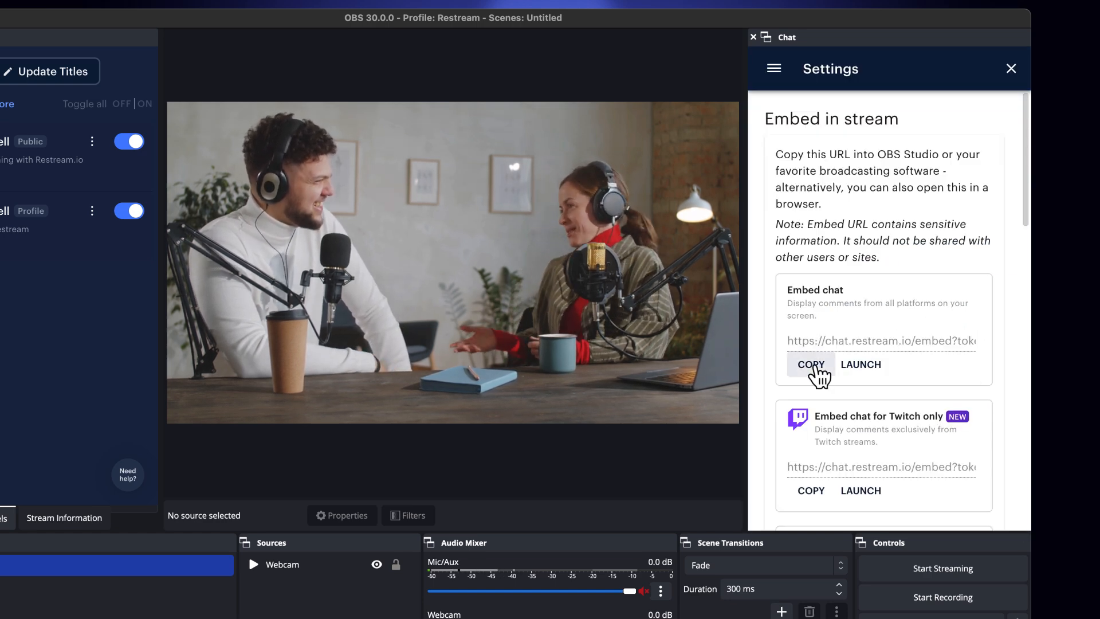
pyautogui.click(810, 364)
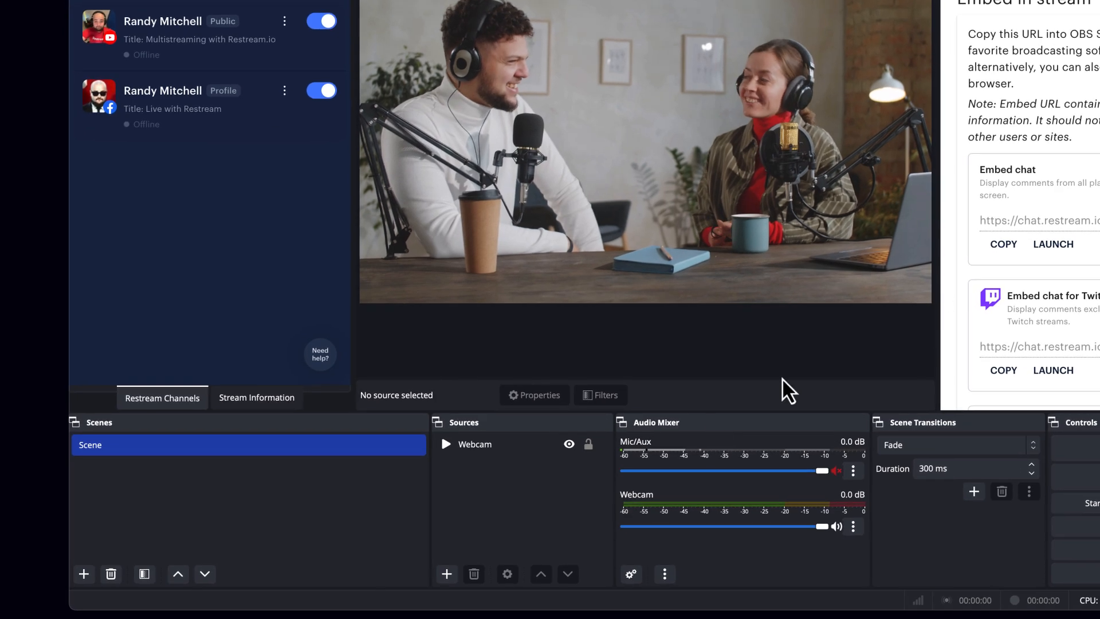
# Step: Add a 'Restream Chat' browser source loading the copied embed chat URL
pyautogui.click(446, 574)
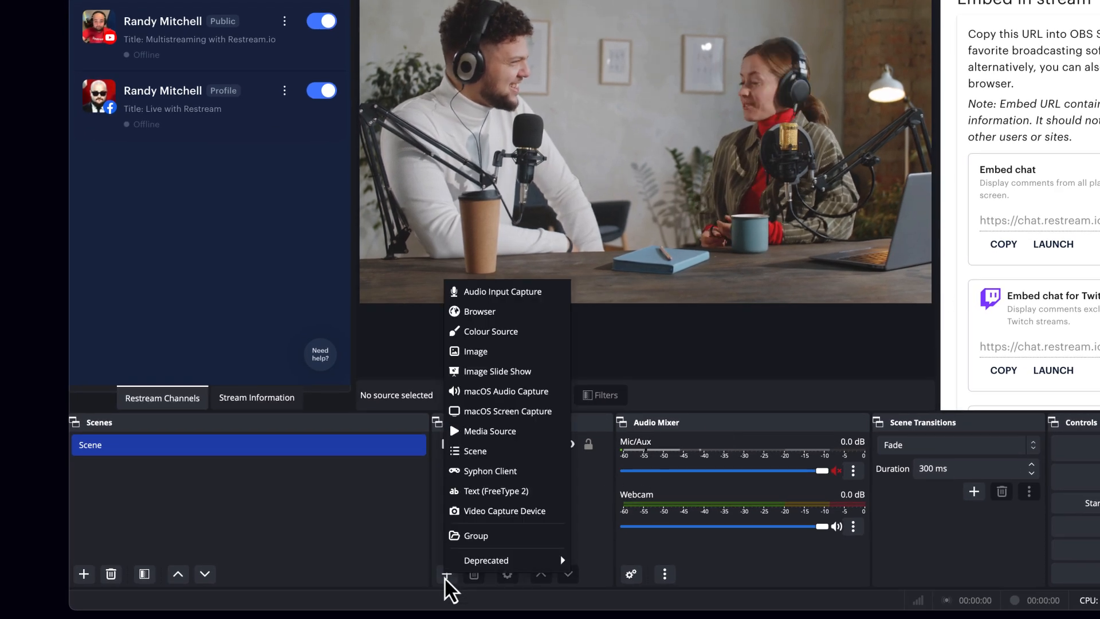
pyautogui.click(480, 311)
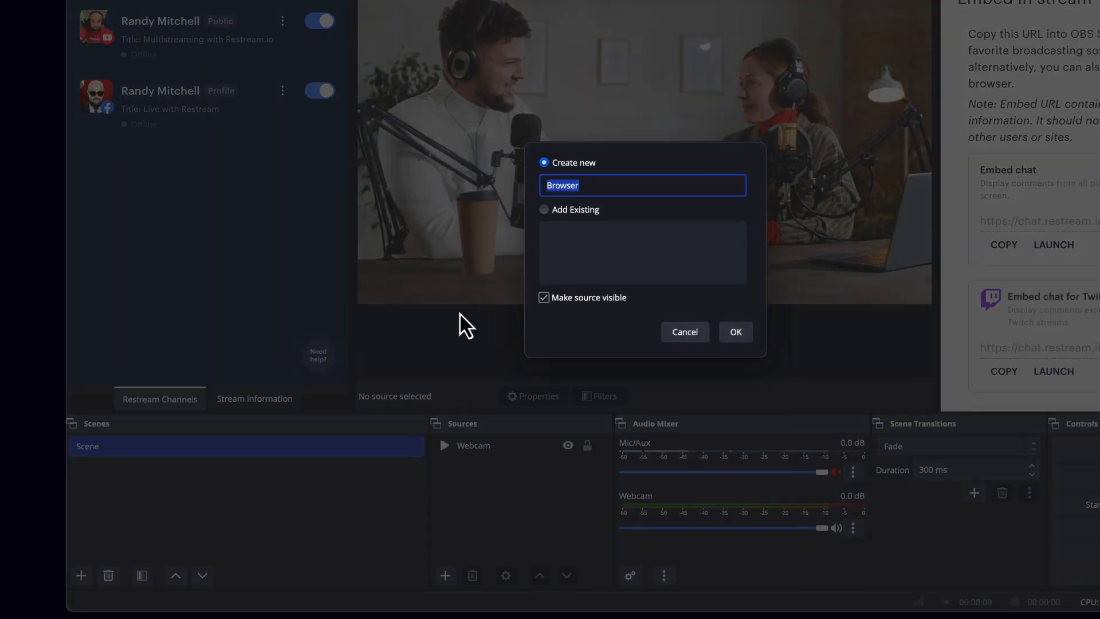
pyautogui.click(734, 331)
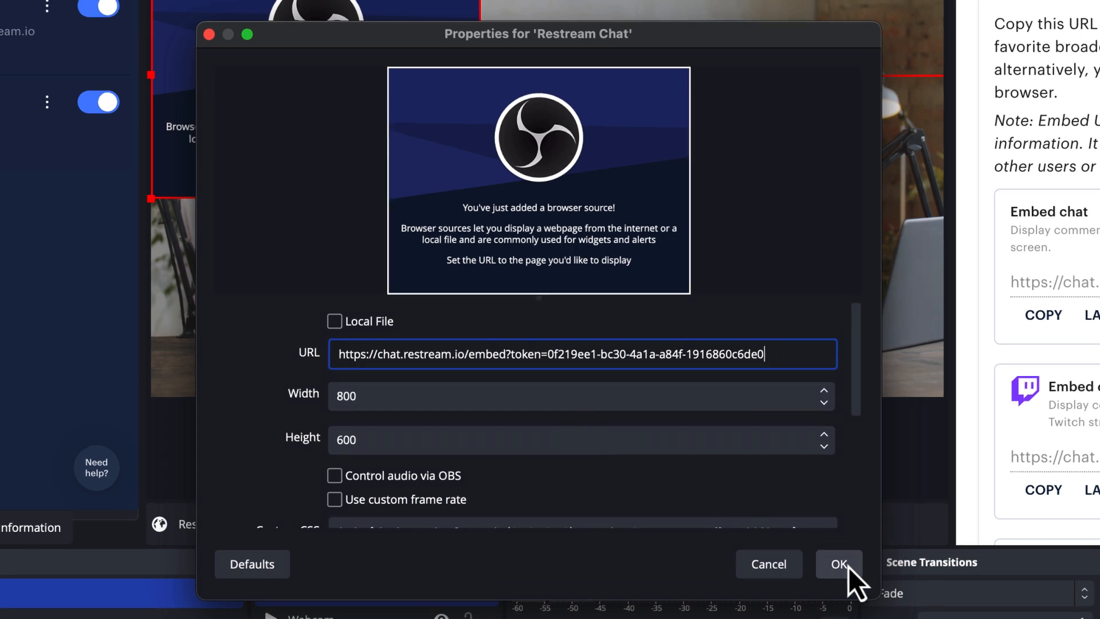
pyautogui.click(838, 564)
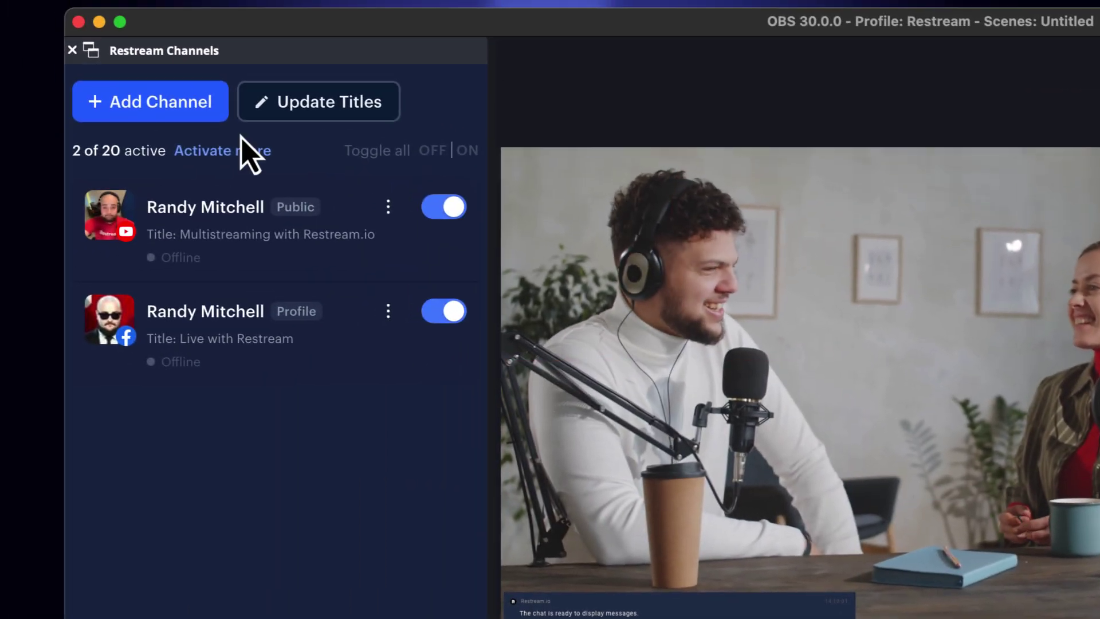
# Step: Add and connect an X channel in the Restream Channels dock
pyautogui.click(150, 101)
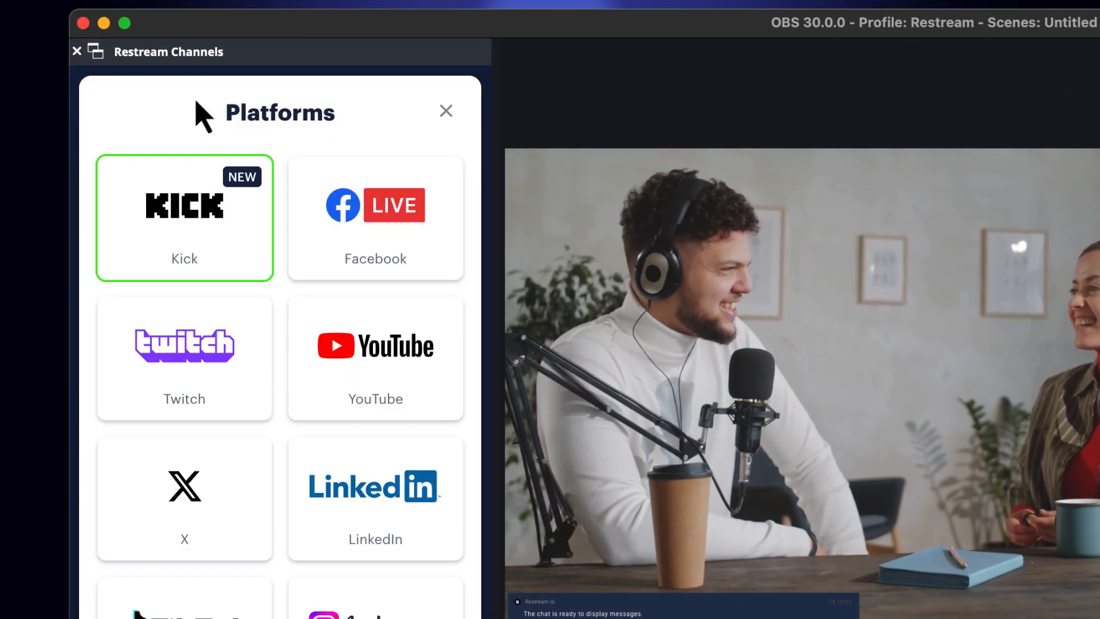
pyautogui.moveTo(147, 391)
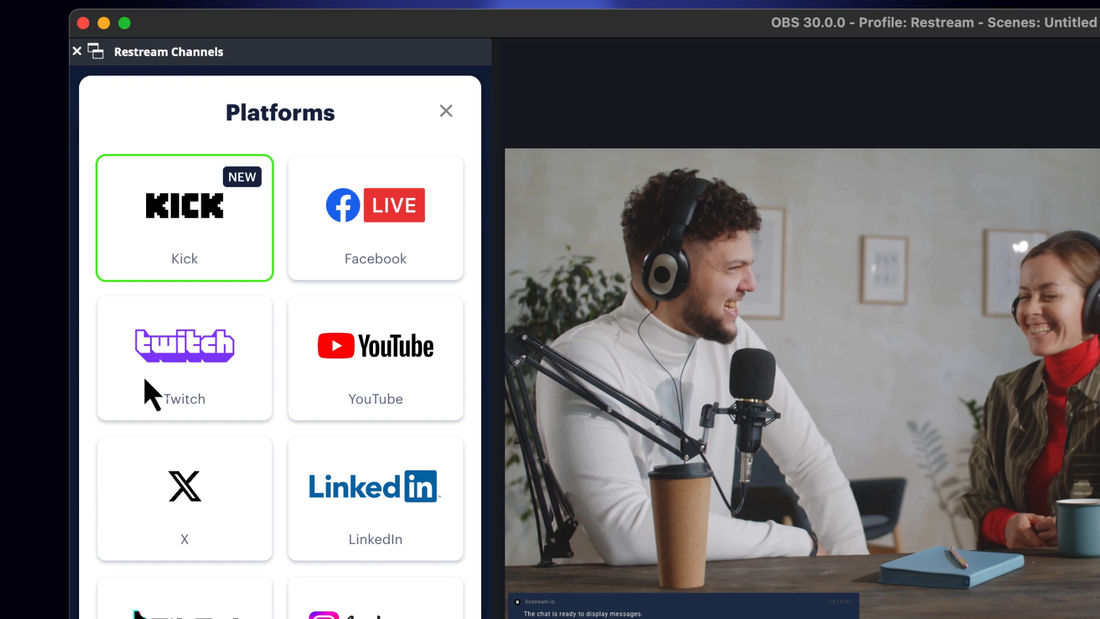
pyautogui.click(183, 498)
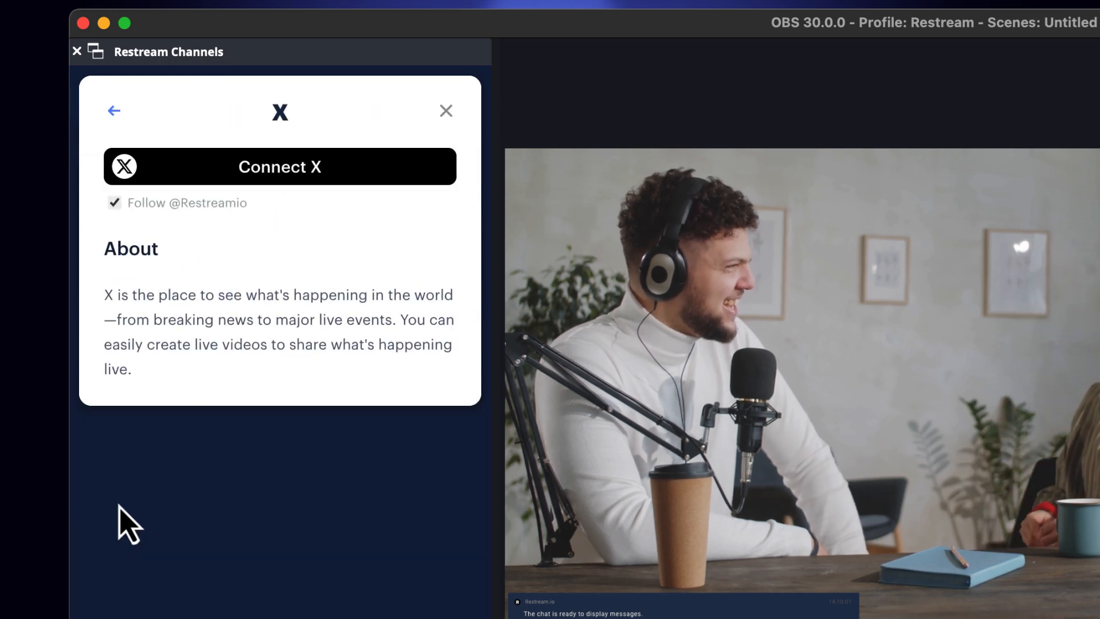
pyautogui.moveTo(366, 193)
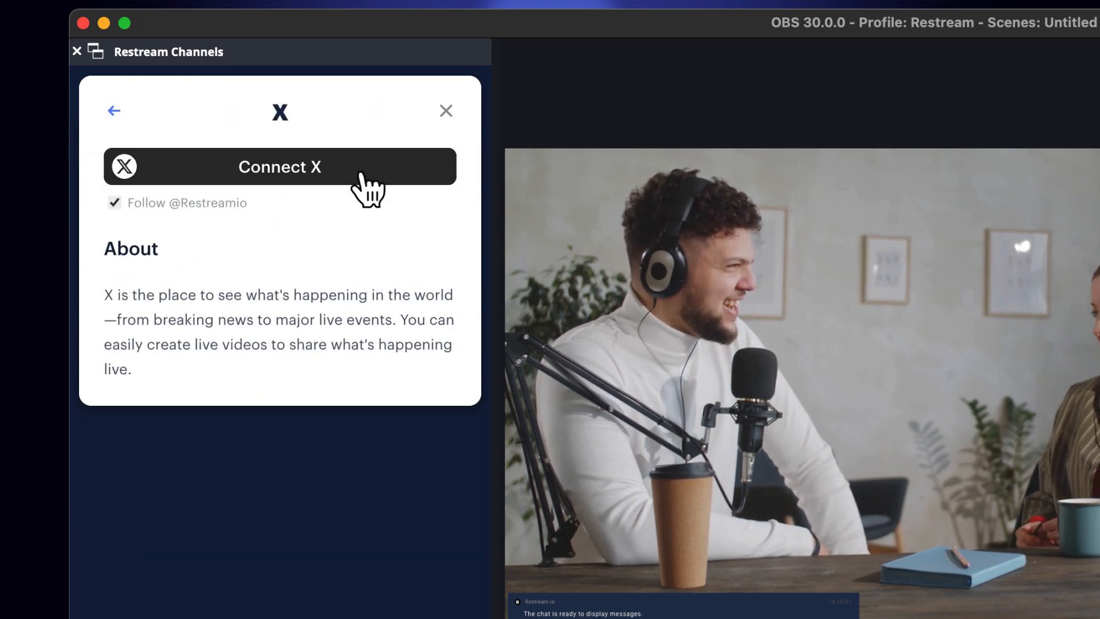
pyautogui.click(279, 166)
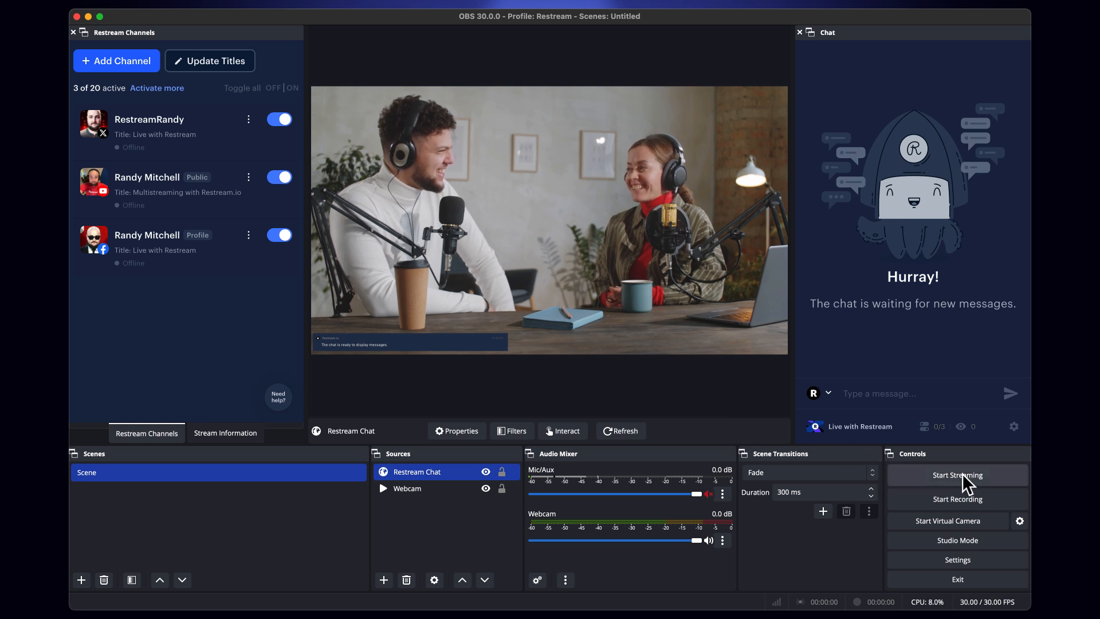
# Step: Start streaming live to the X, YouTube and Facebook channels
pyautogui.click(957, 474)
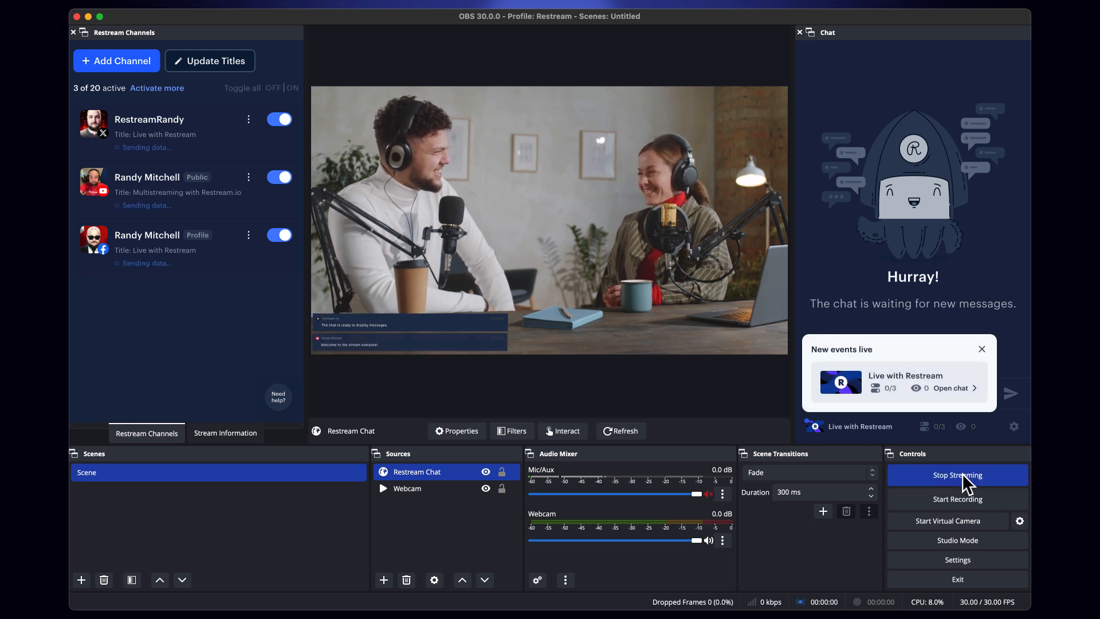
pyautogui.click(956, 474)
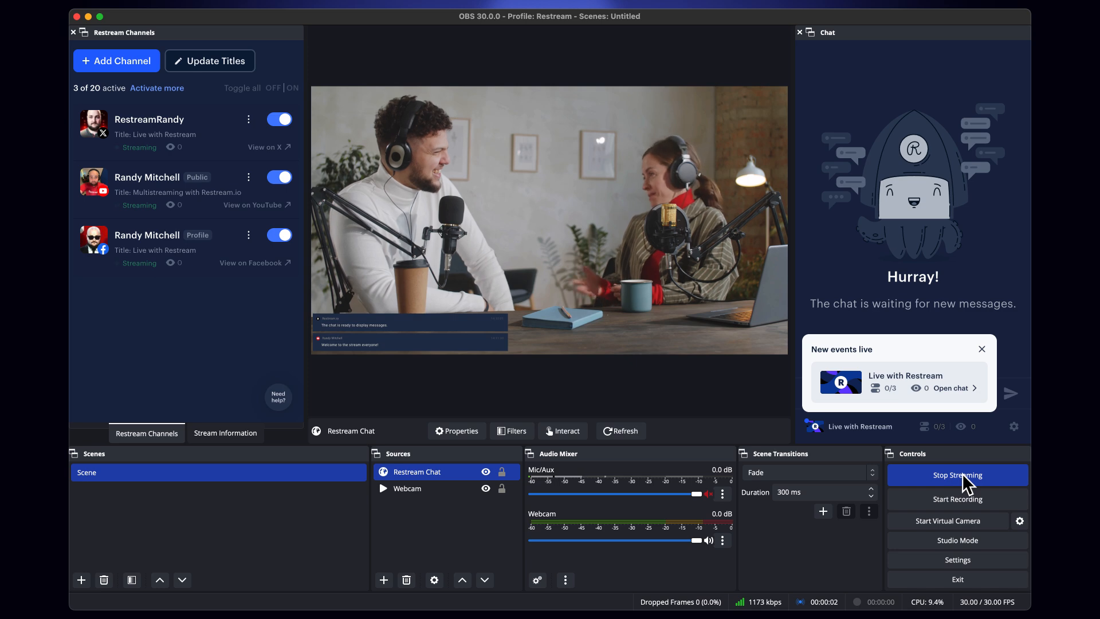